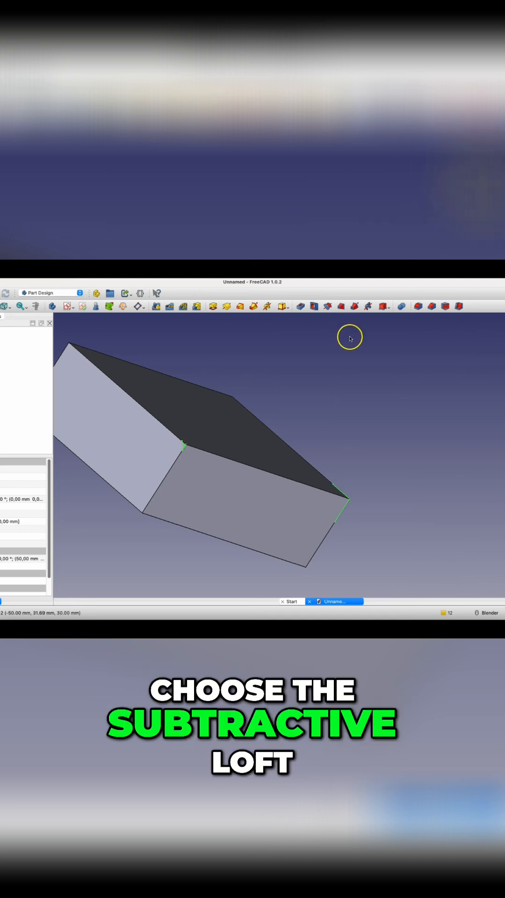
mouse_move(340, 307)
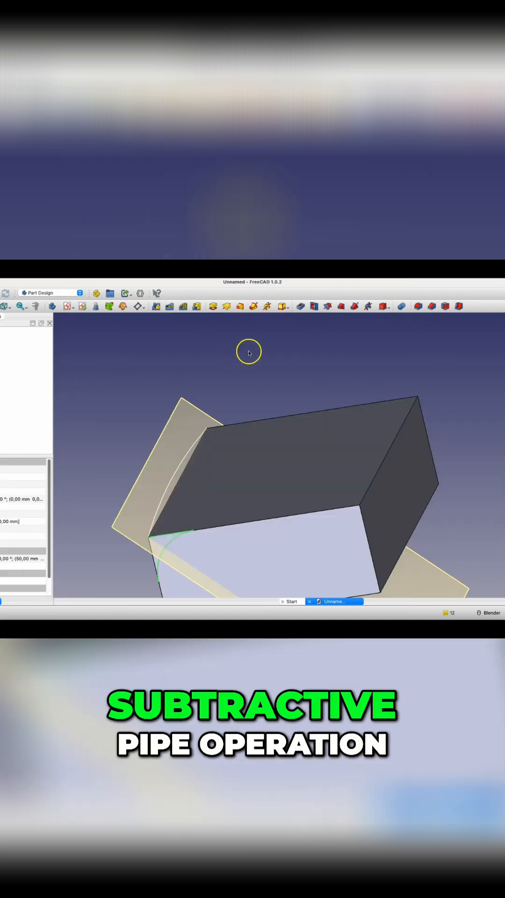
mouse_move(354, 306)
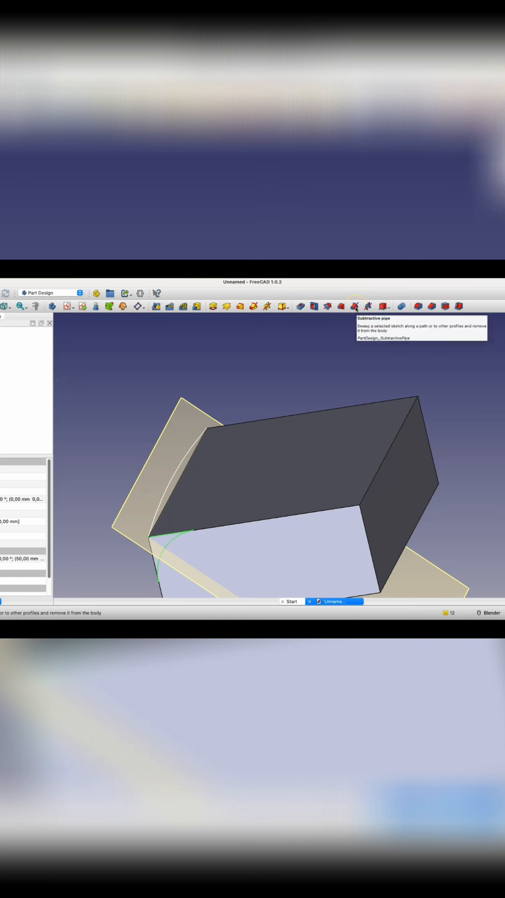